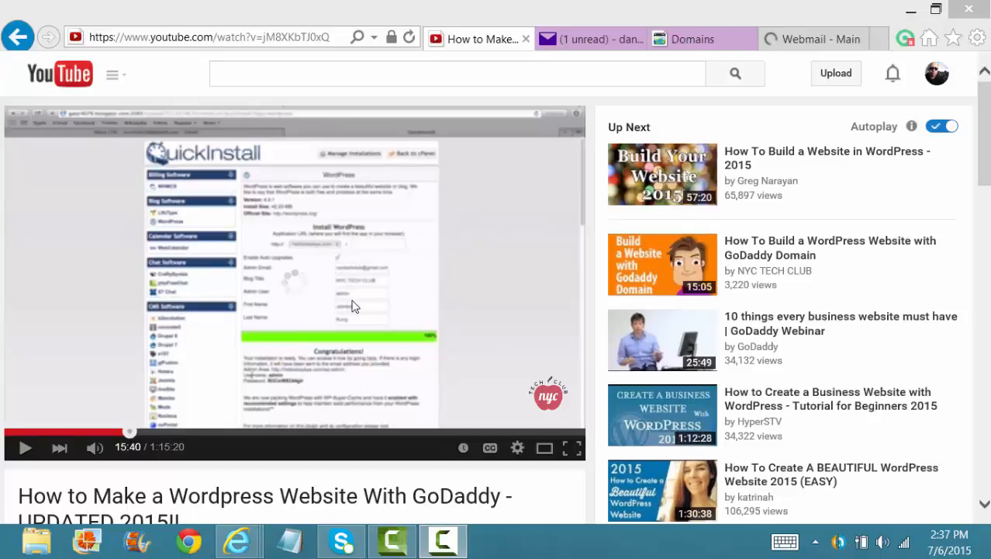
pyautogui.moveTo(272, 271)
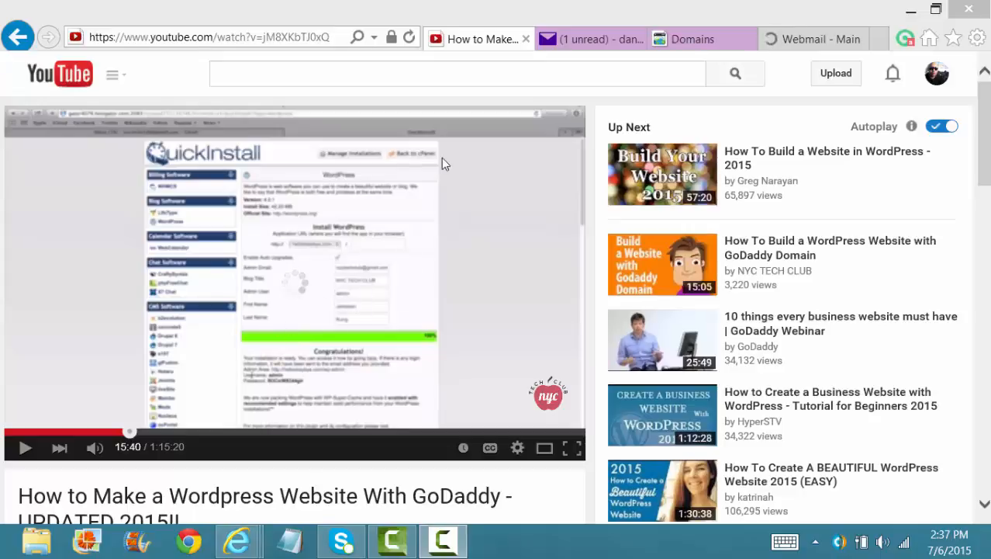
pyautogui.moveTo(815, 39)
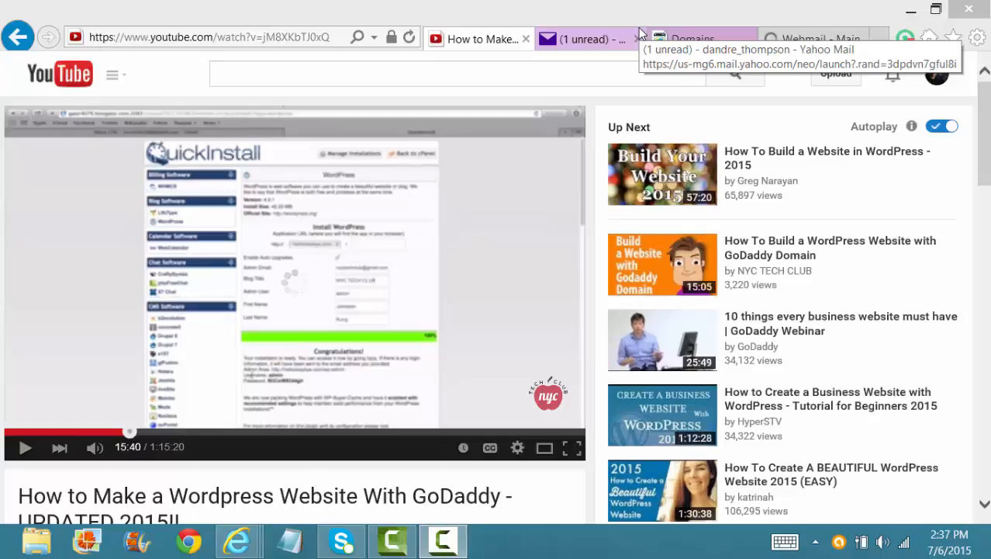
pyautogui.moveTo(482, 22)
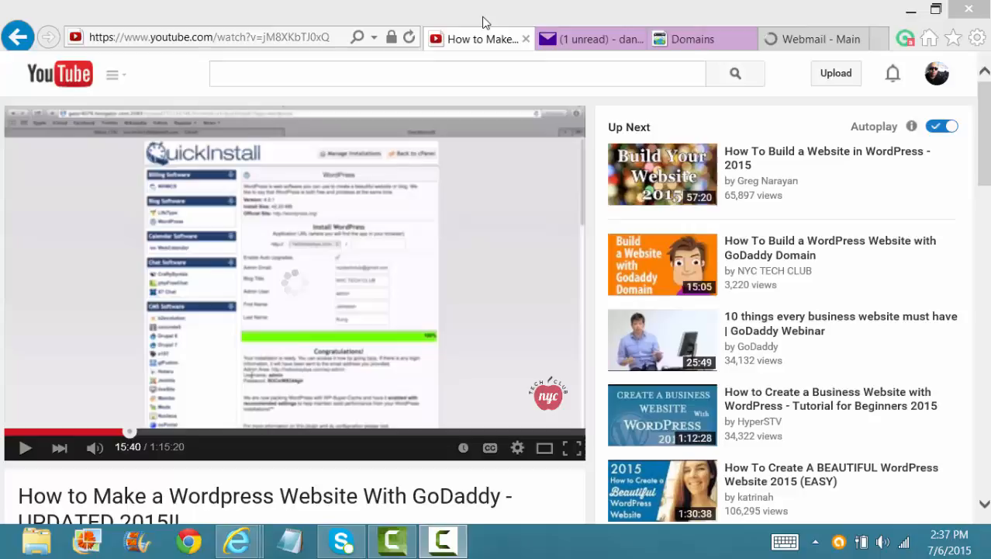
pyautogui.moveTo(462, 332)
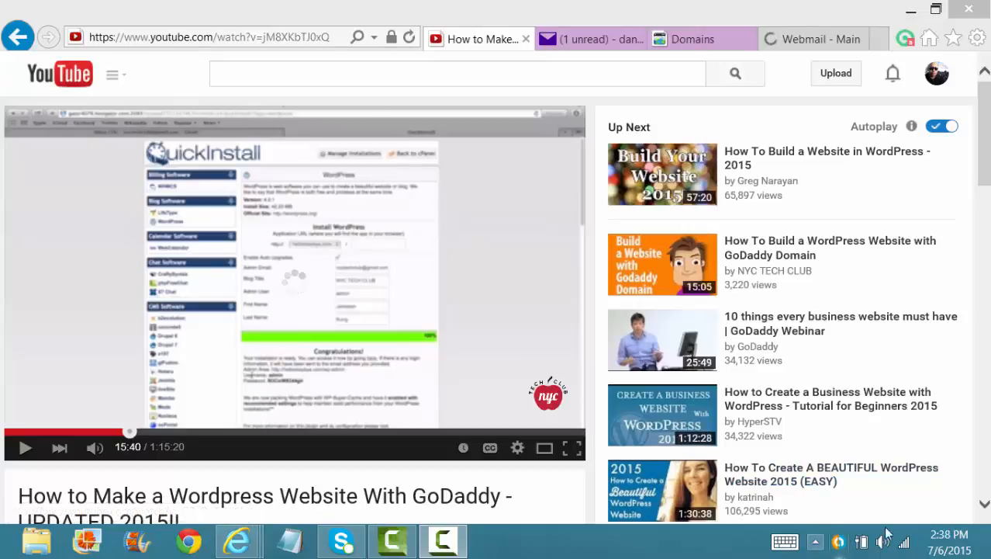
pyautogui.moveTo(904, 540)
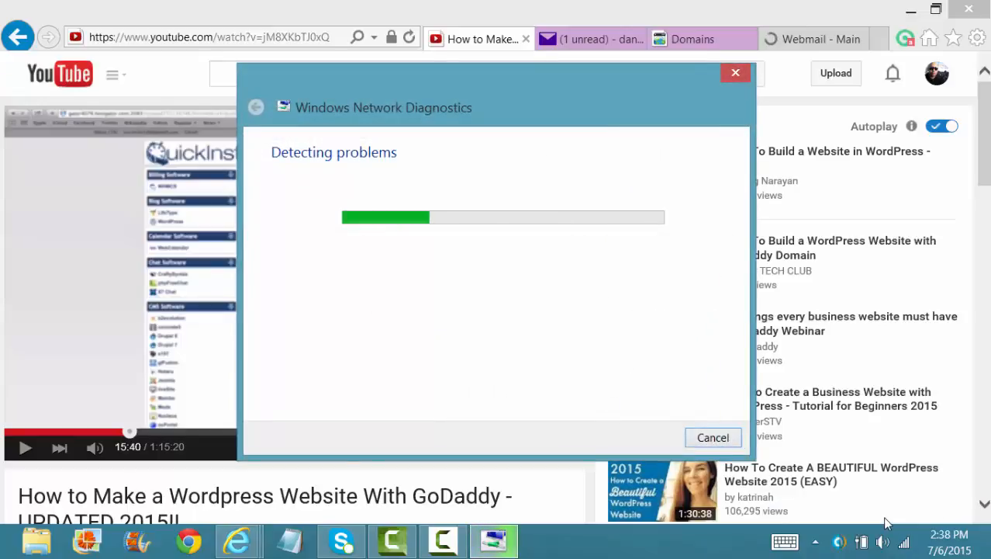
pyautogui.moveTo(422, 301)
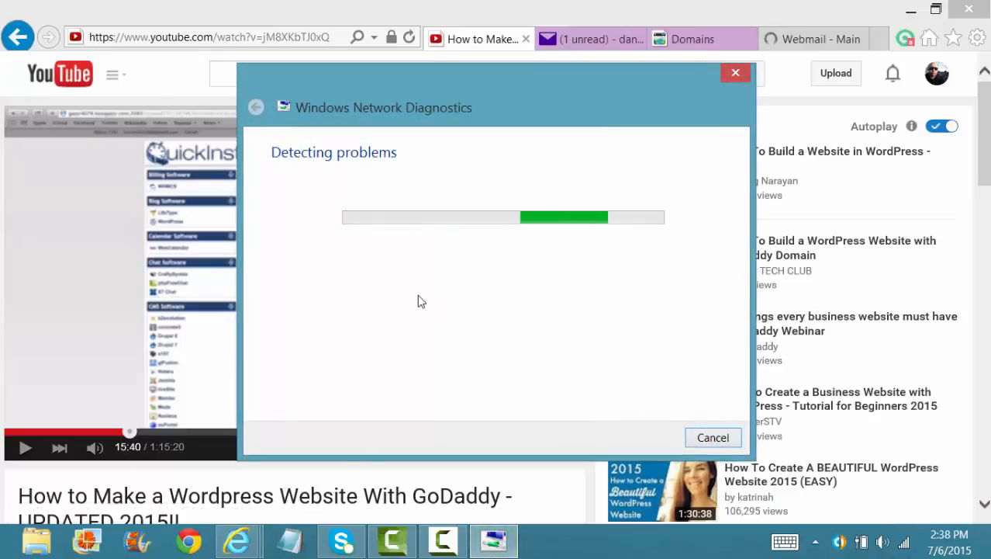
pyautogui.moveTo(488, 354)
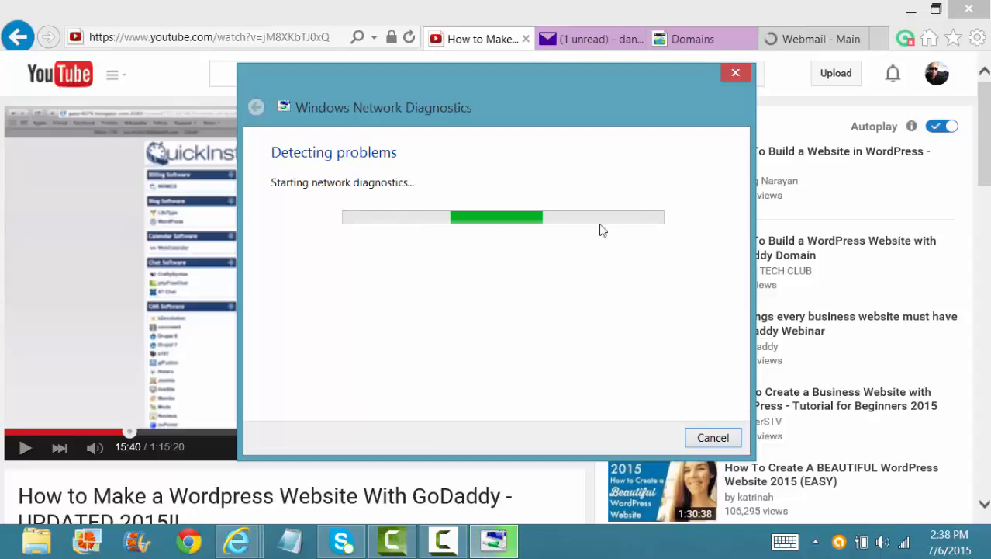
pyautogui.moveTo(560, 366)
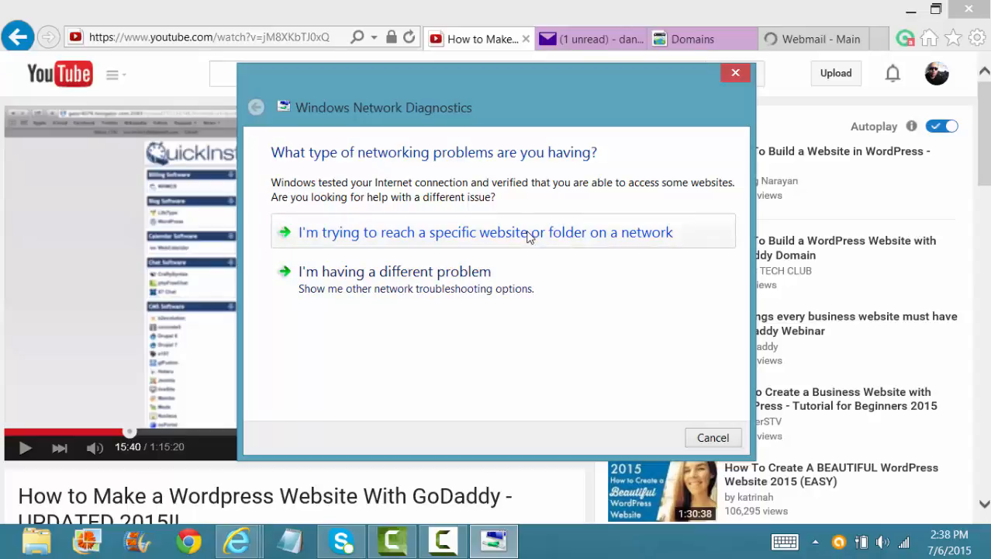
pyautogui.moveTo(451, 257)
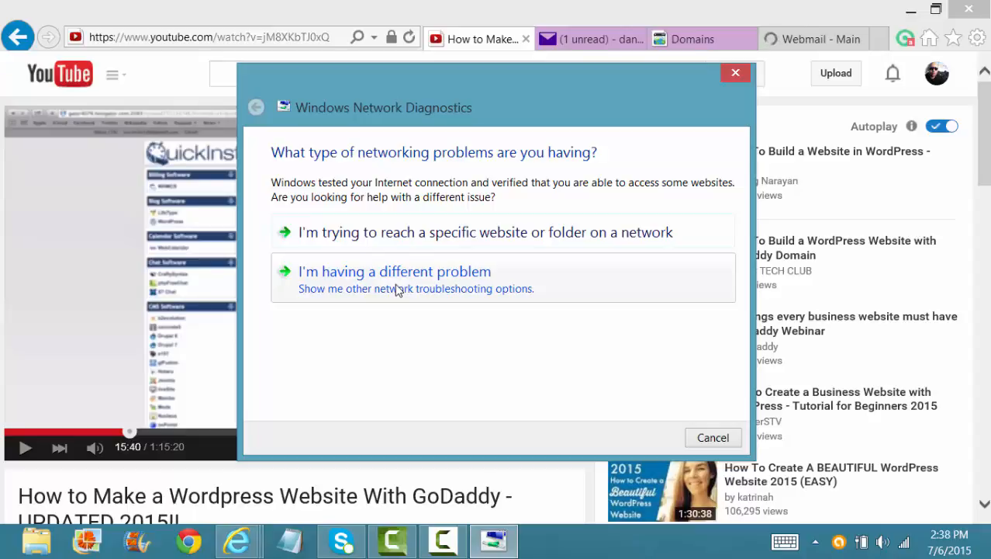
# - Choose 'I'm having a different problem', then troubleshooting a specific network adapter
pyautogui.click(394, 270)
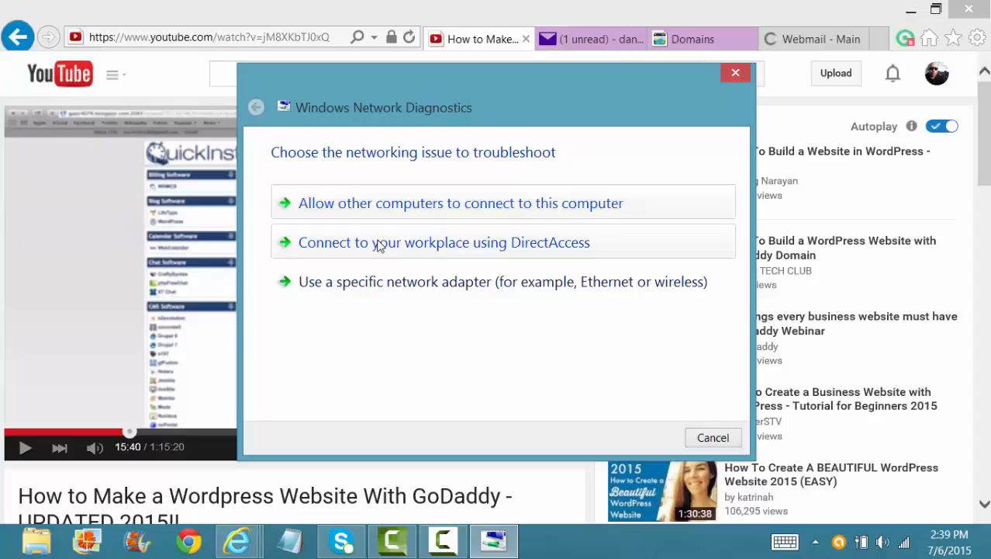
pyautogui.moveTo(534, 252)
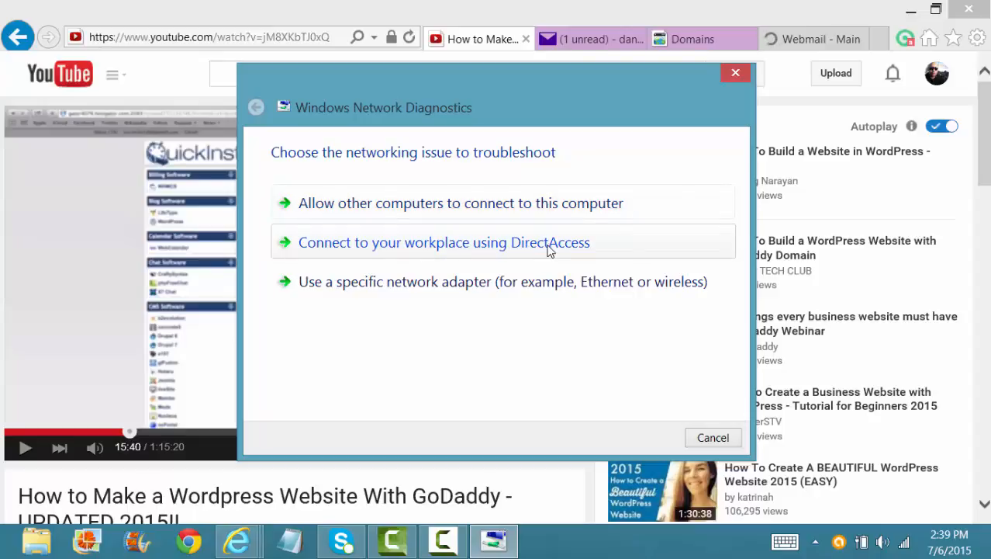
pyautogui.moveTo(413, 287)
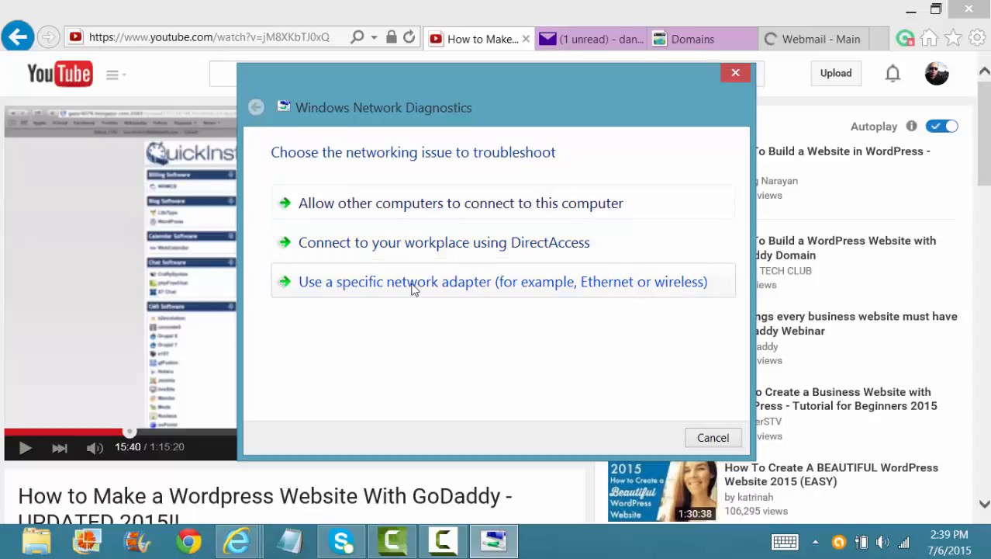
pyautogui.moveTo(556, 280)
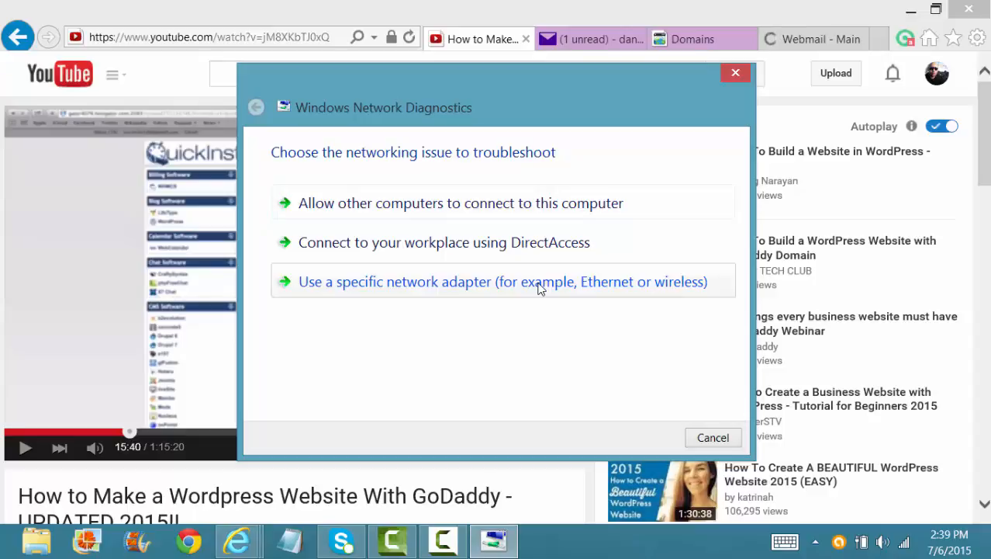
pyautogui.click(503, 280)
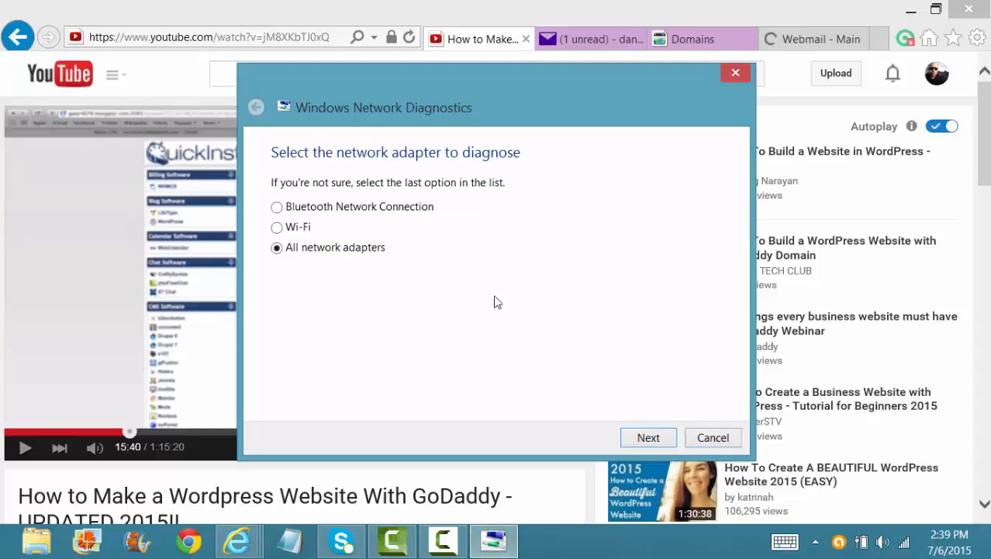
pyautogui.moveTo(403, 241)
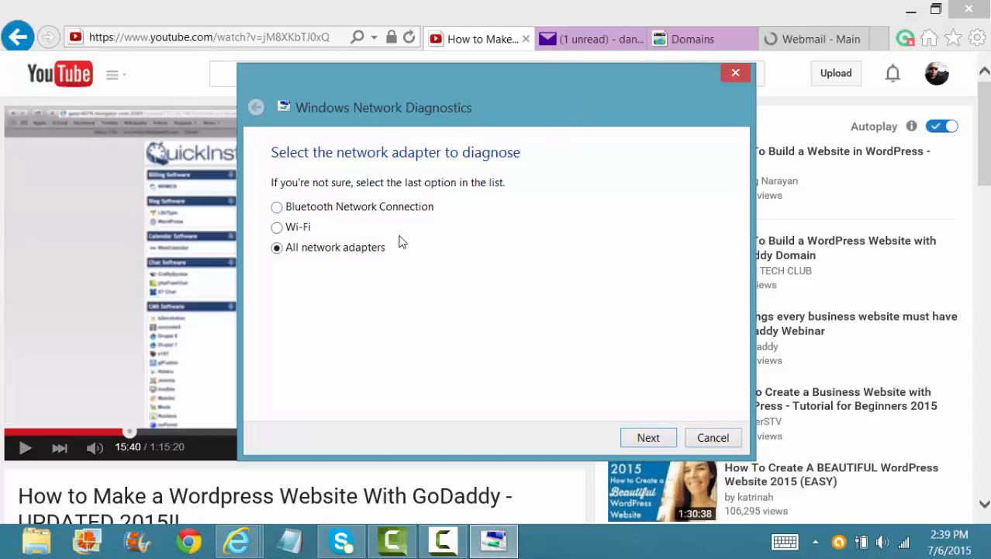
pyautogui.moveTo(437, 209)
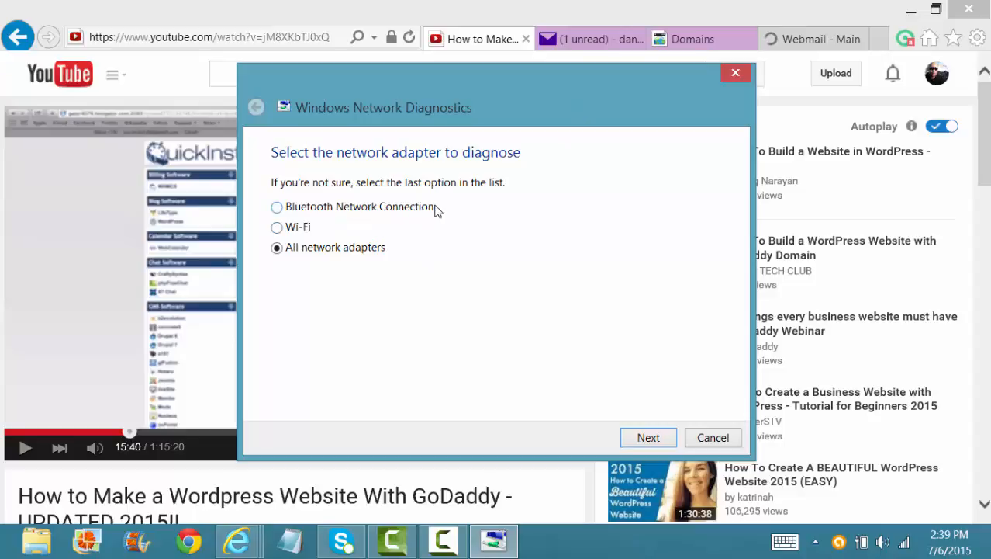
pyautogui.moveTo(302, 266)
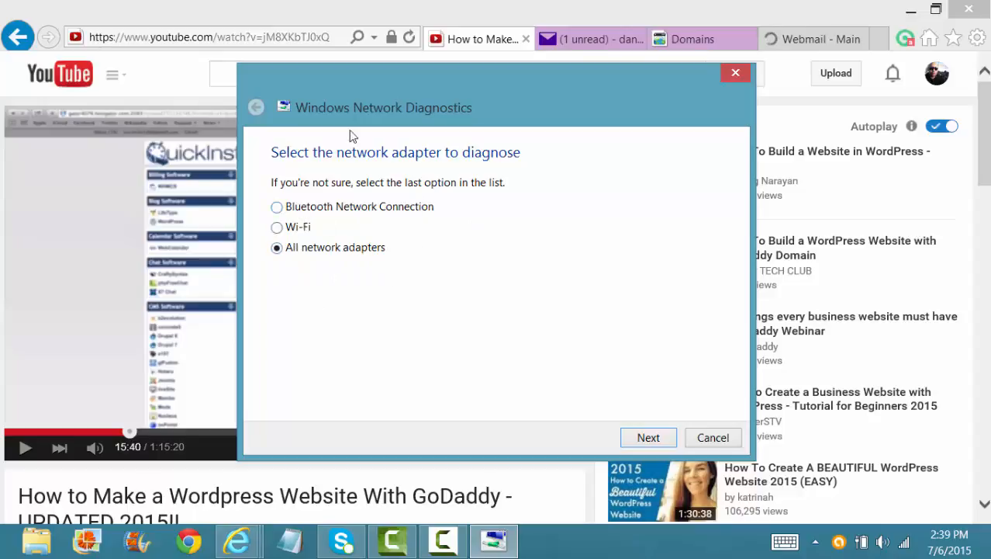
pyautogui.moveTo(412, 306)
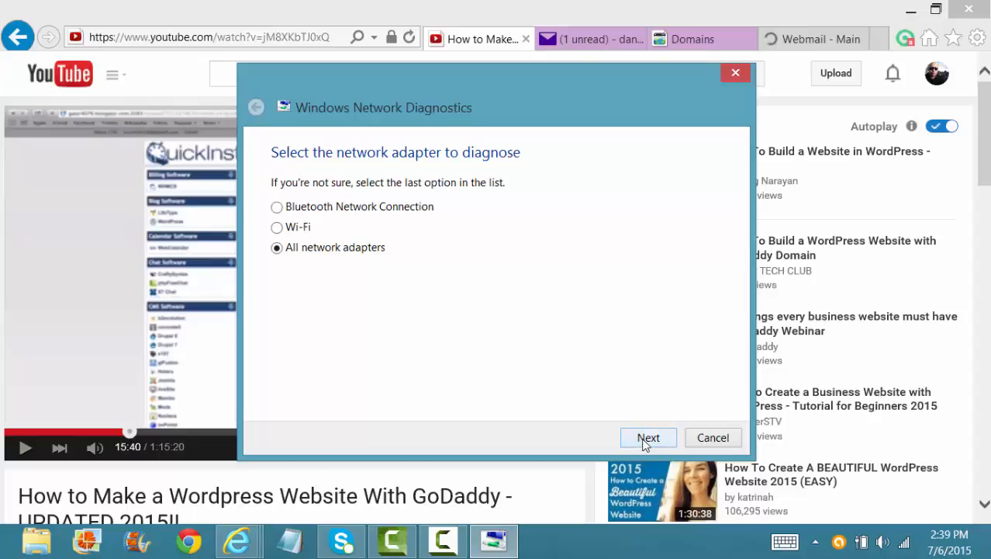
# - Proceed with 'All network adapters' selected so diagnosis of every adapter begins
pyautogui.click(648, 437)
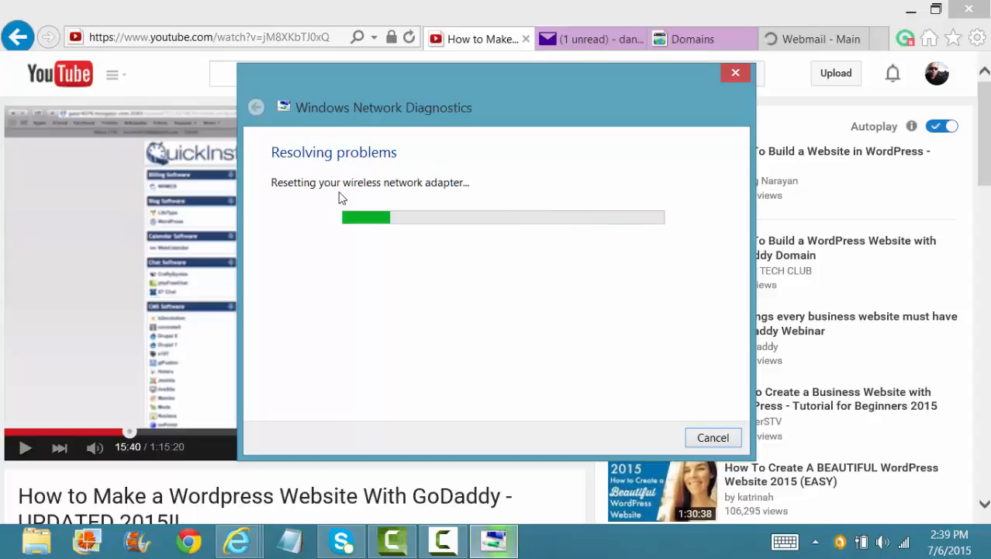
pyautogui.moveTo(797, 444)
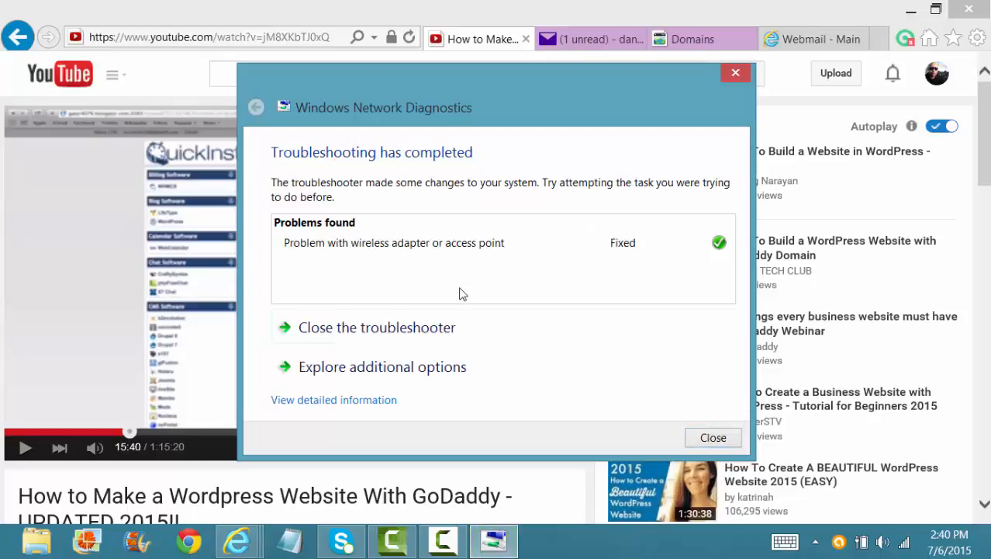
pyautogui.moveTo(705, 264)
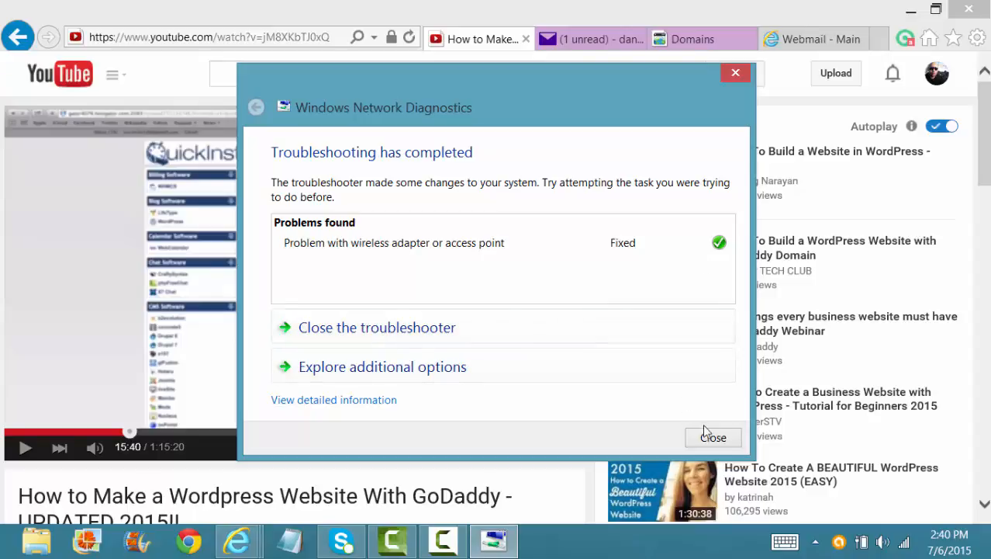
# - Close the troubleshooter after the wireless adapter problem shows as Fixed
pyautogui.click(736, 73)
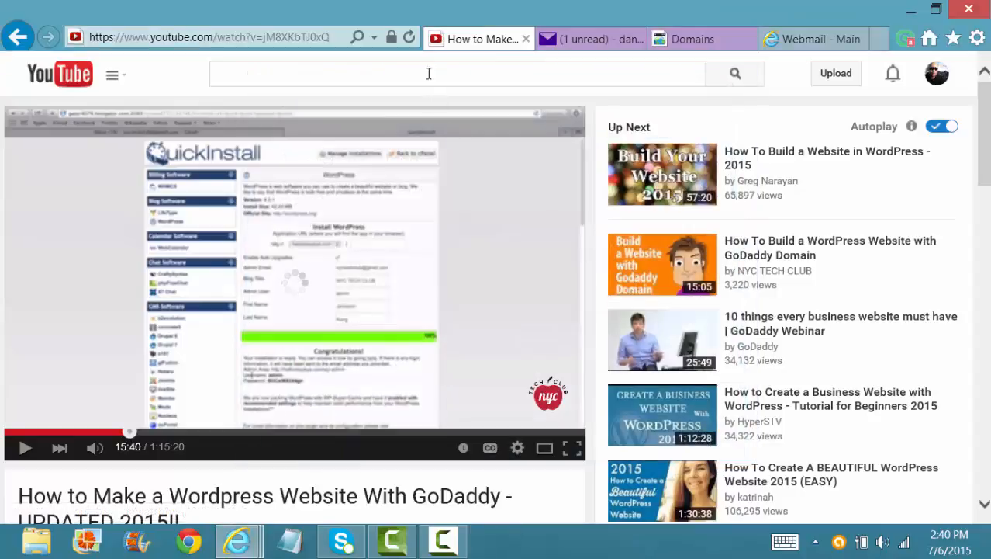
pyautogui.moveTo(410, 37)
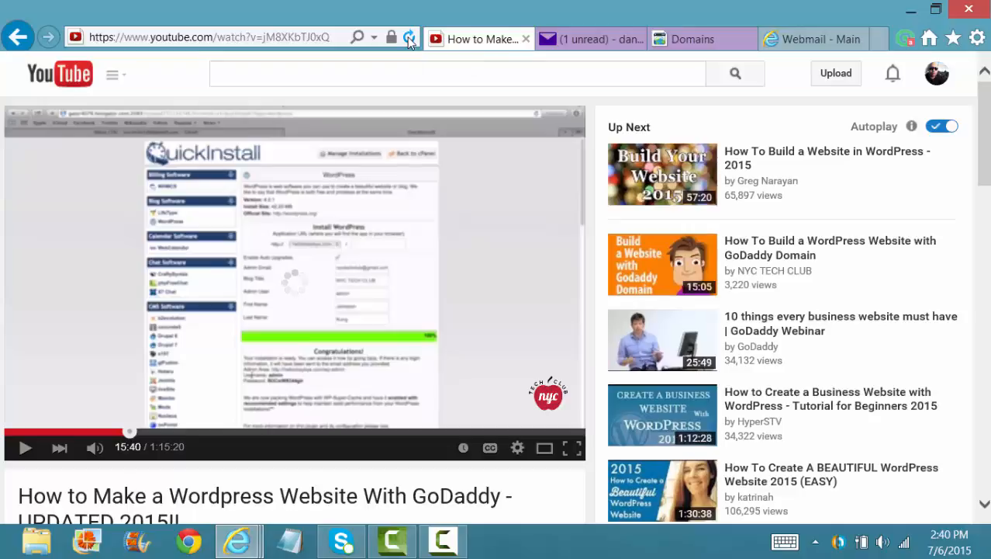
# - Refresh the YouTube tutorial page, let the video play, then pause it at 15:30
pyautogui.click(409, 37)
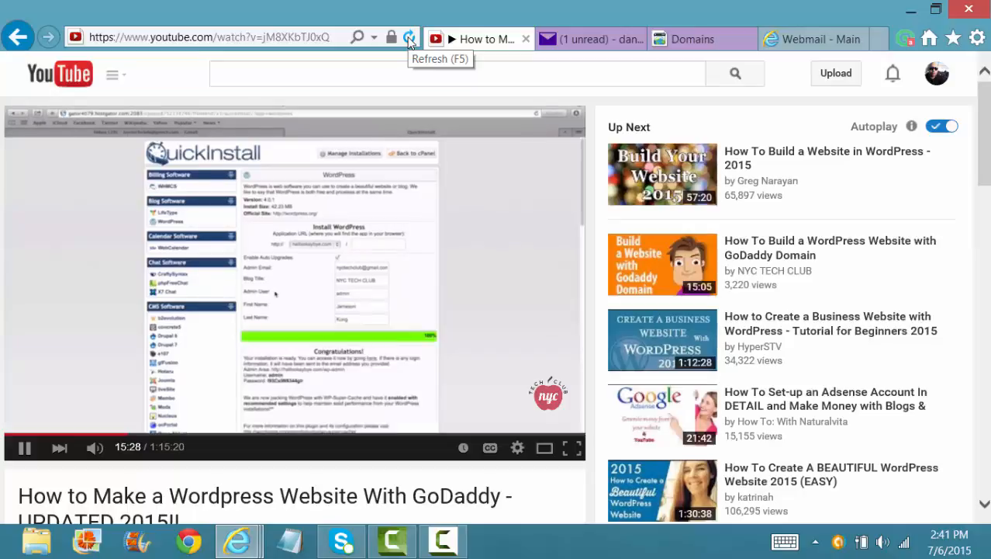
pyautogui.click(25, 447)
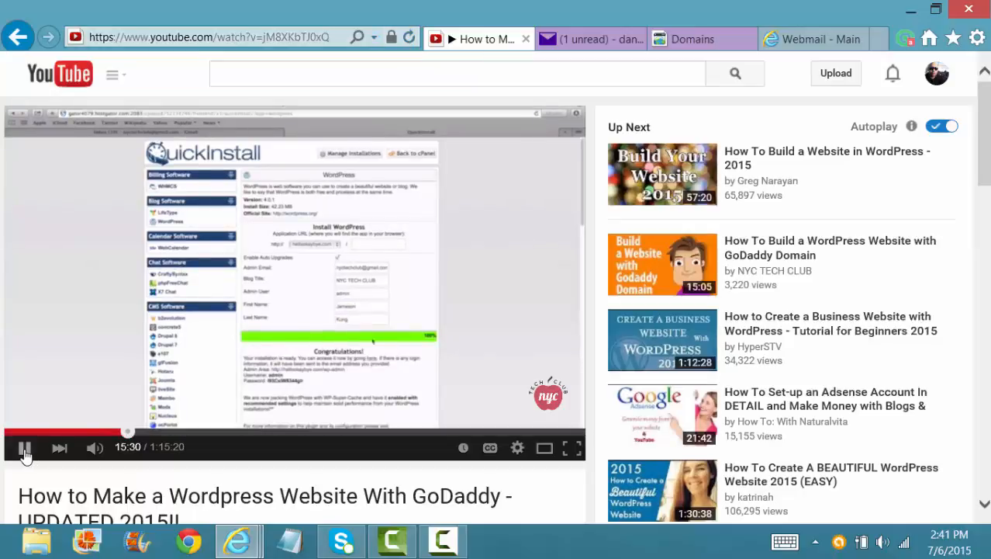
pyautogui.click(25, 447)
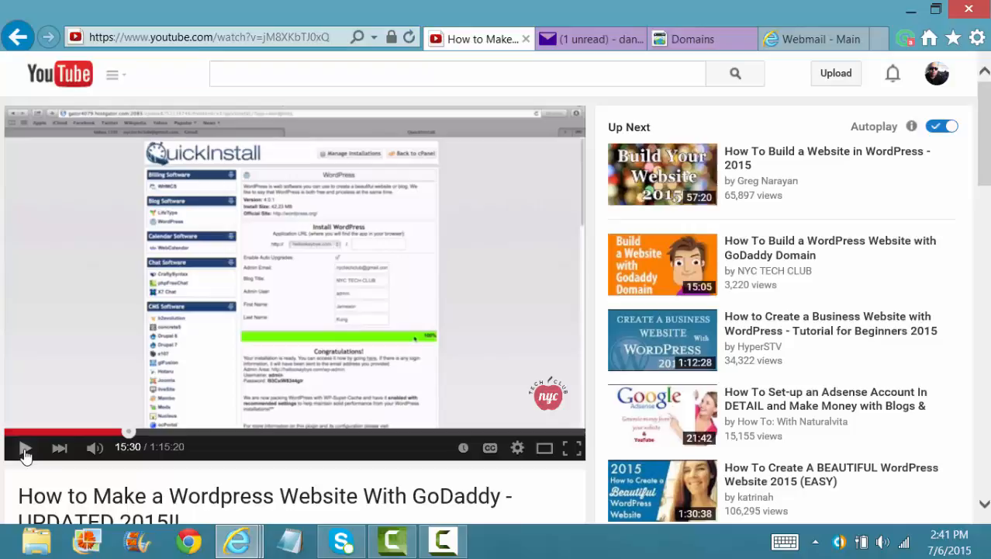